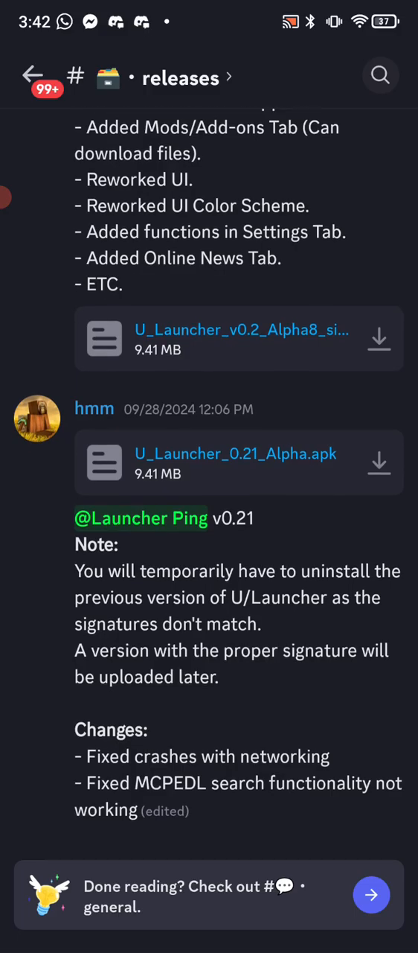
# Read the U_Launcher v0.21 release post, then bring up the server's channel list.
pyautogui.scroll(-3)
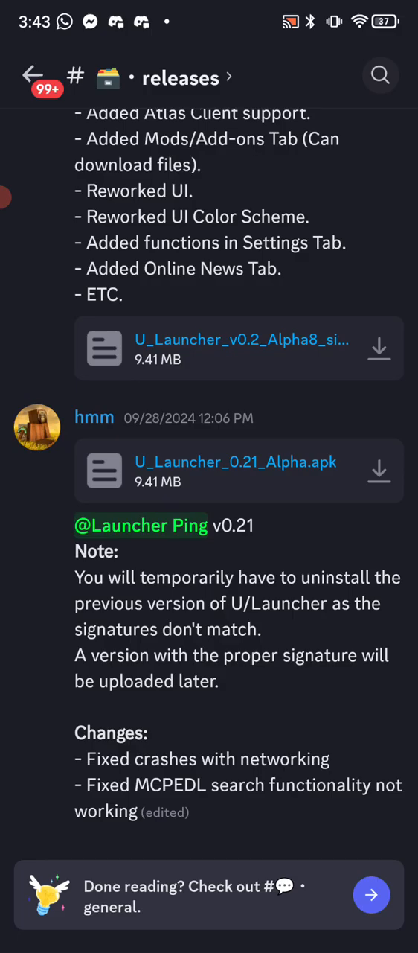
pyautogui.click(33, 75)
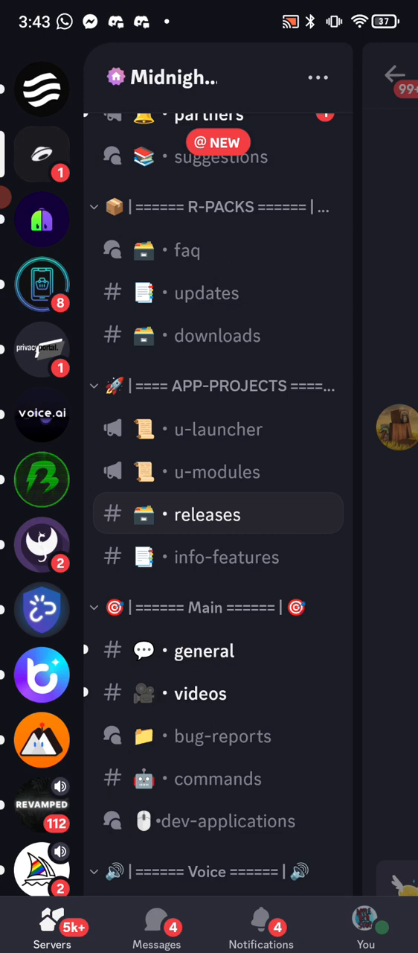
# Scroll the channel list to APP-PROJECTS and re-enter the releases channel.
pyautogui.scroll(-3)
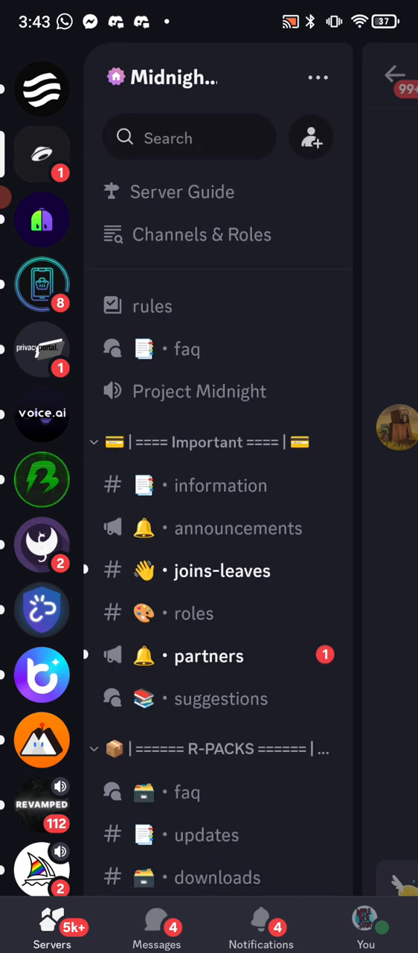
pyautogui.scroll(-3)
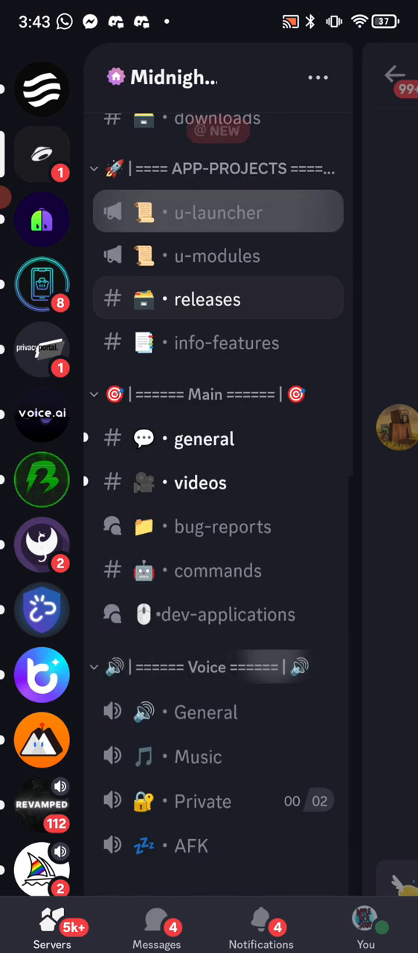
pyautogui.scroll(-3)
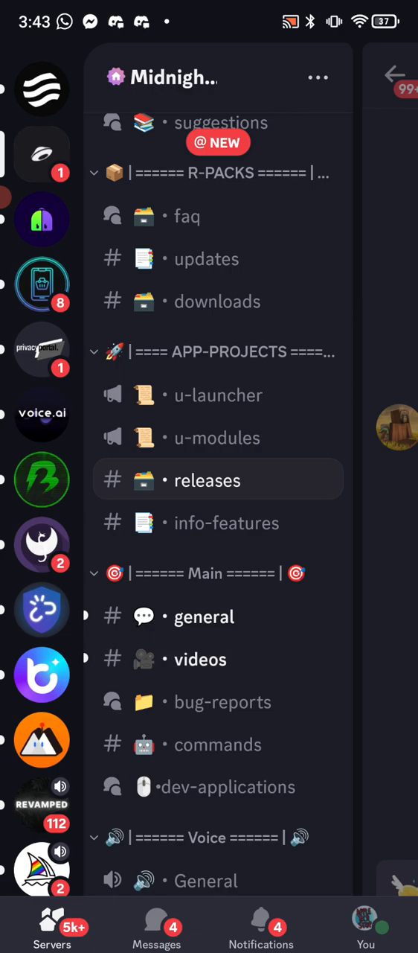
pyautogui.click(209, 479)
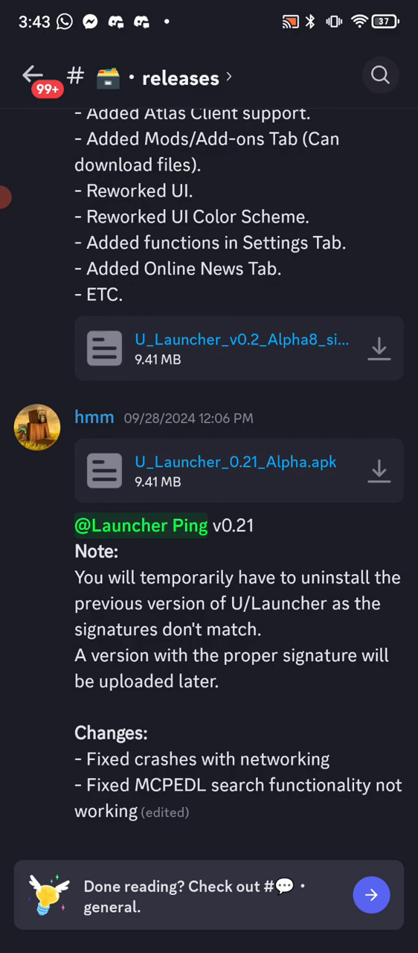
# Launch U/Launcher from the home screen; it reports Minecraft from the Play Store is required.
pyautogui.scroll(-3)
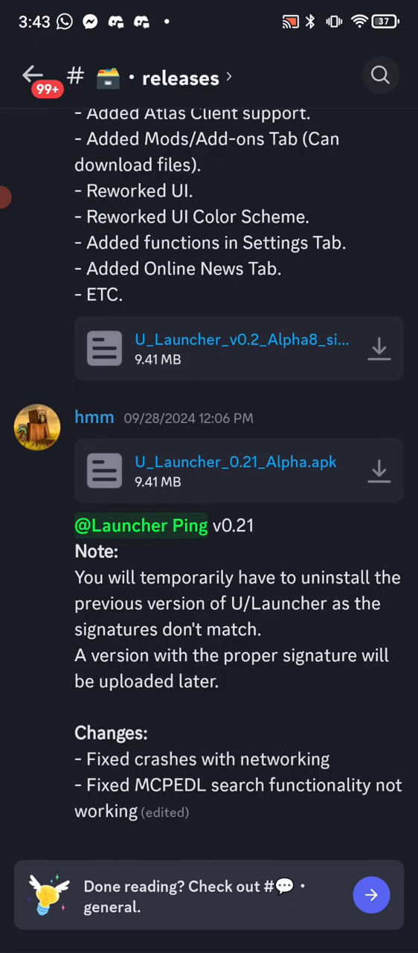
pyautogui.scroll(-3)
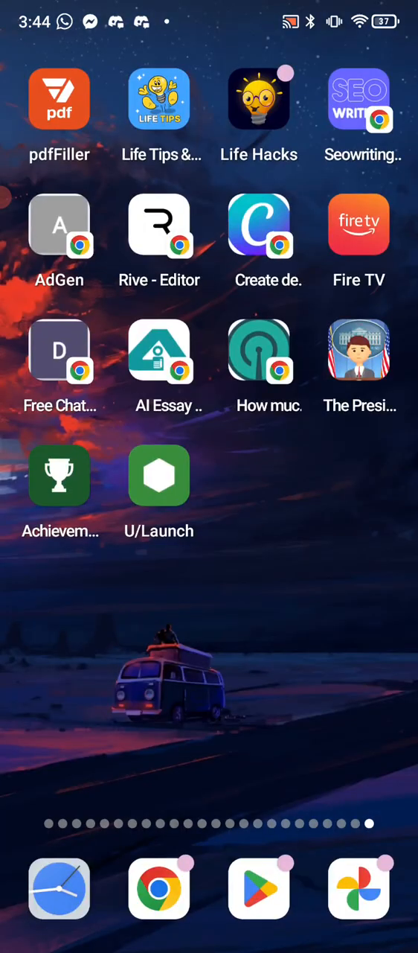
pyautogui.click(158, 475)
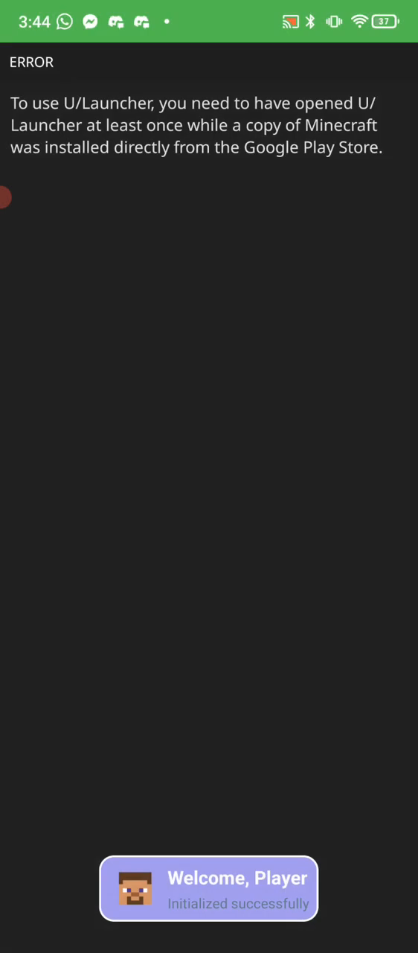